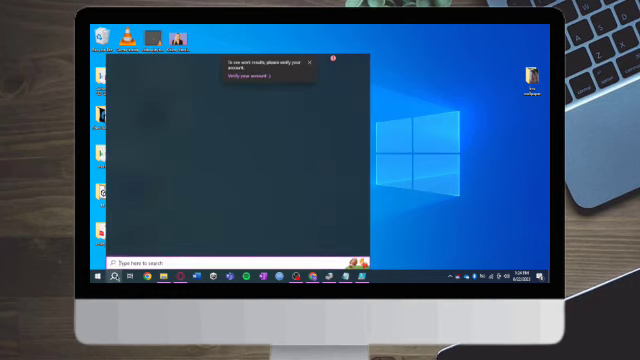
Search the Start menu for 'paint', then 'powershell', to find Windows PowerShell apps.
text(paint)
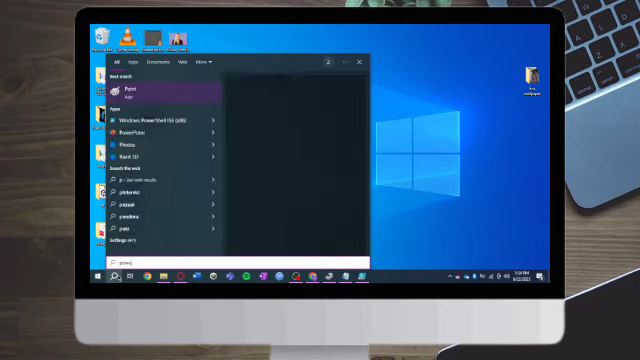
text(powershell)
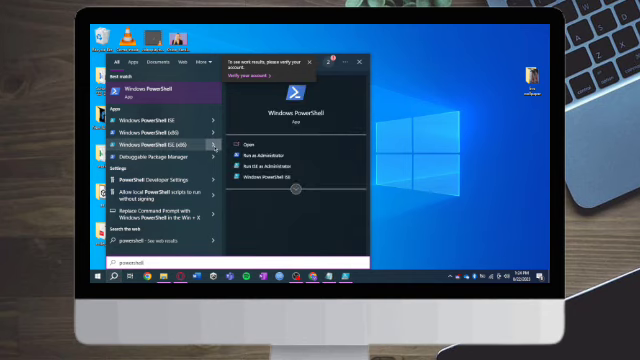
Launch Windows PowerShell ISE from the search results.
click(150, 150)
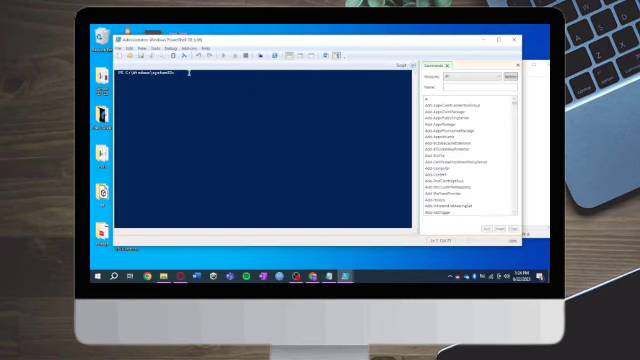
Run Get-WinUserLanguageList to list the current user language settings.
key(Return)
text(set-winuserlanguagelist -LanguageTag)
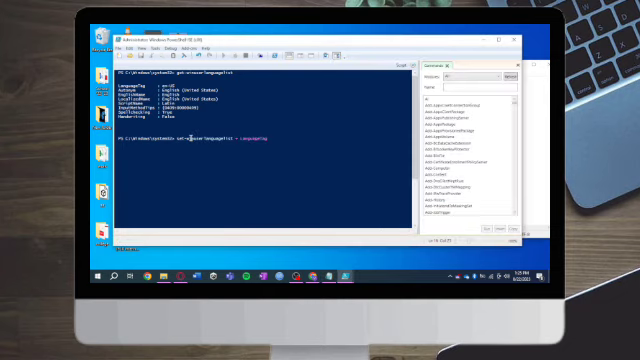
Run the Set-WinUserLanguageList command, which returns red error messages.
key(Return)
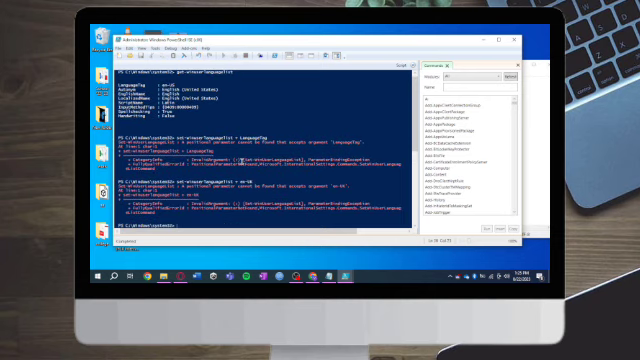
Scroll the console past the errors to the fresh prompt for the next command.
scroll(down, 3)
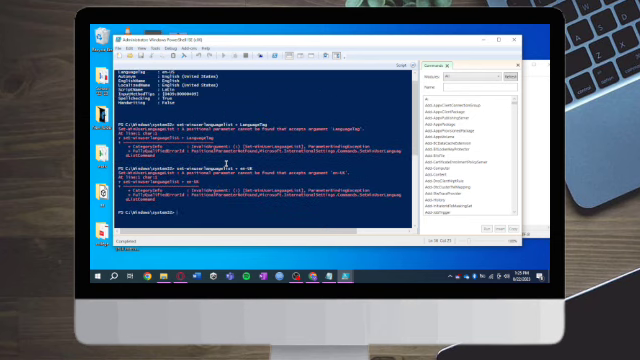
scroll(down, 3)
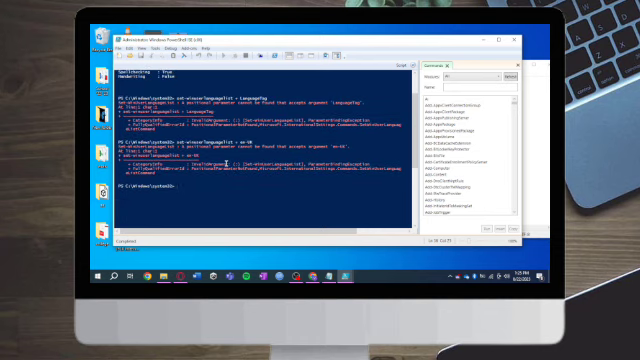